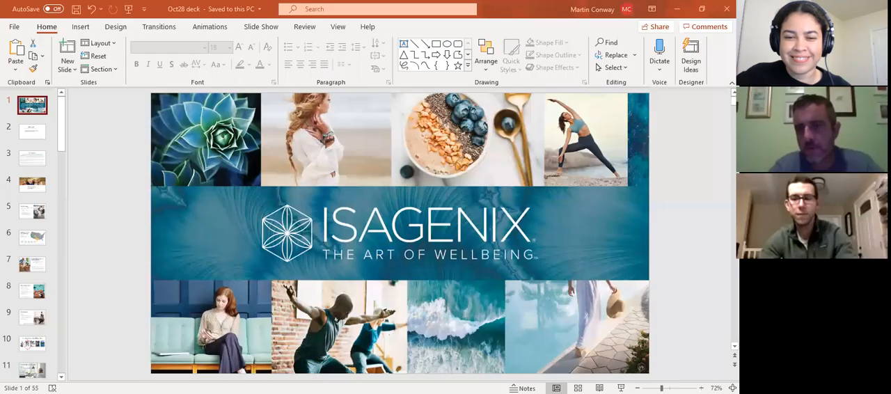
mouse_move(151, 348)
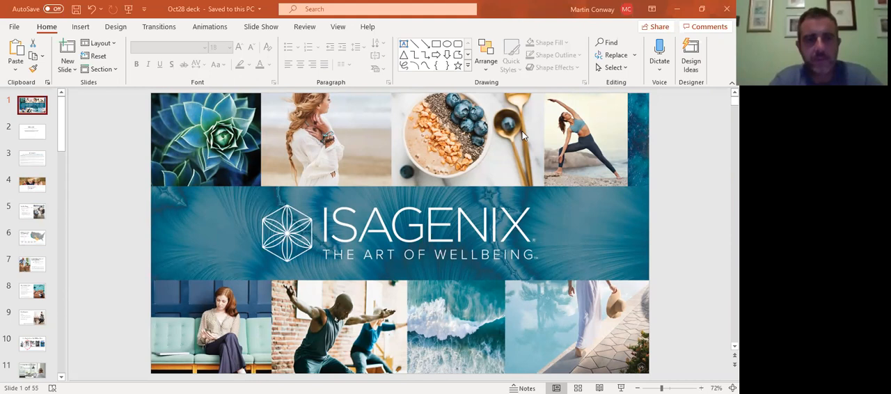
mouse_move(42, 135)
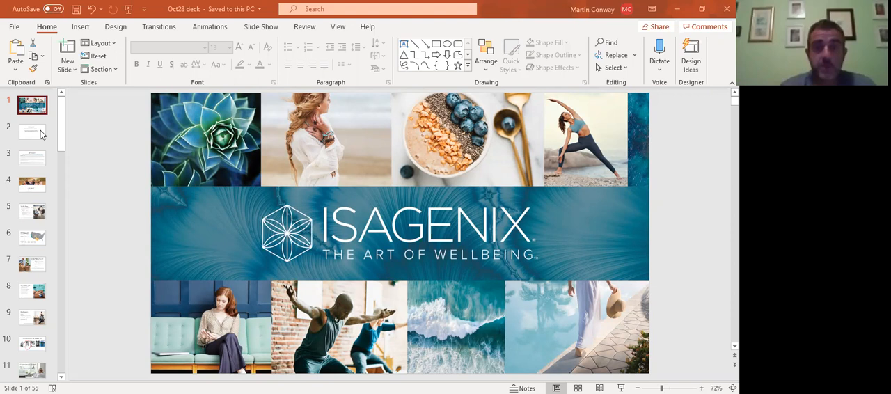
- Open slide 2, Objectives, on understanding the business and reflecting on behaviors
left_click(32, 131)
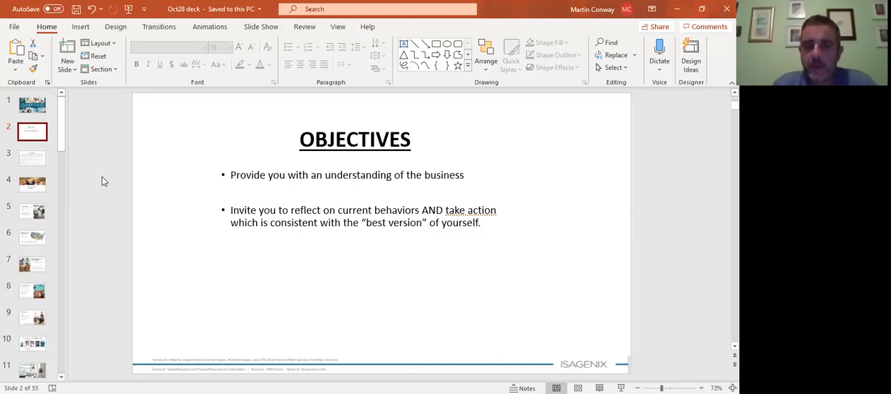
mouse_move(602, 208)
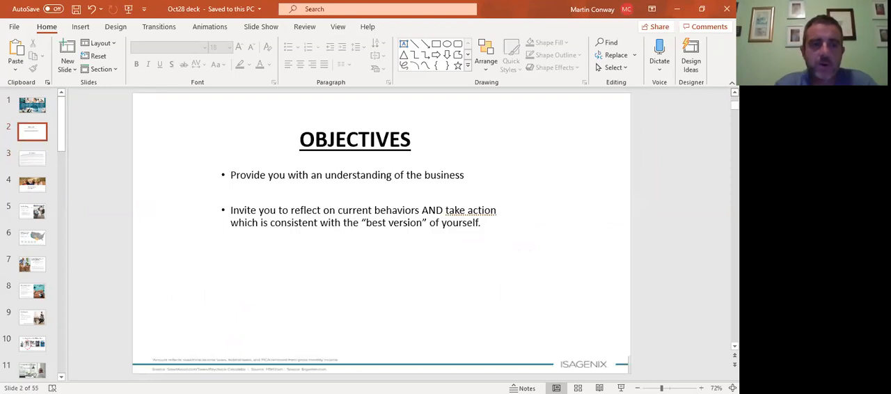
- Open slide 3, Integrity, showing the earnings, weight loss and safety disclaimers
left_click(32, 158)
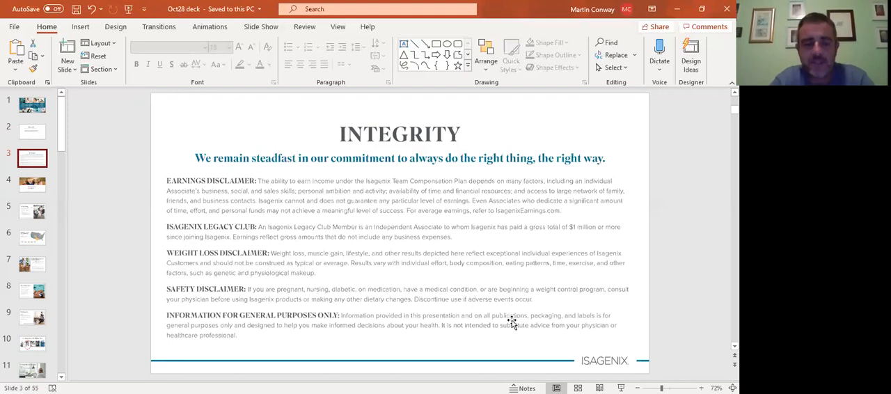
left_click(31, 184)
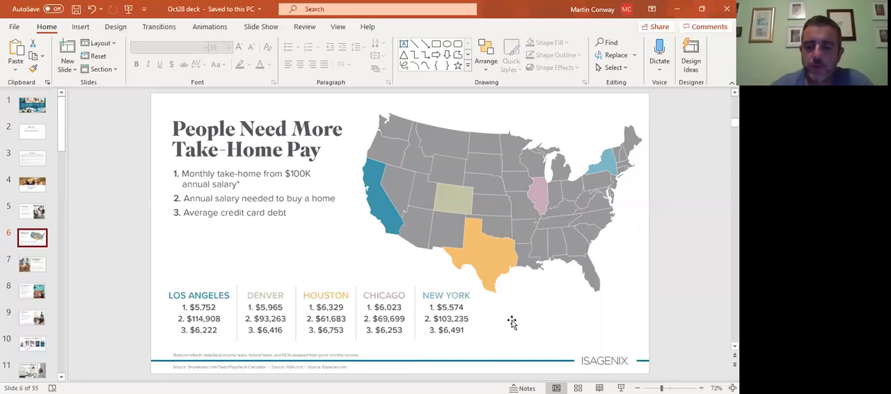
- Advance to slide 7, 'Simply Redirect Some of Your Food Budget'
left_click(31, 264)
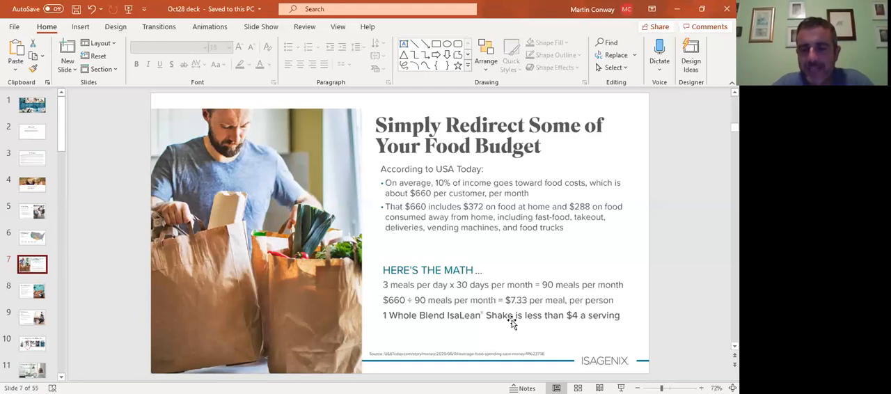
- Jump to slide 9, 'Meet Isagenix', listing the 2002 founding and global sales
left_click(32, 291)
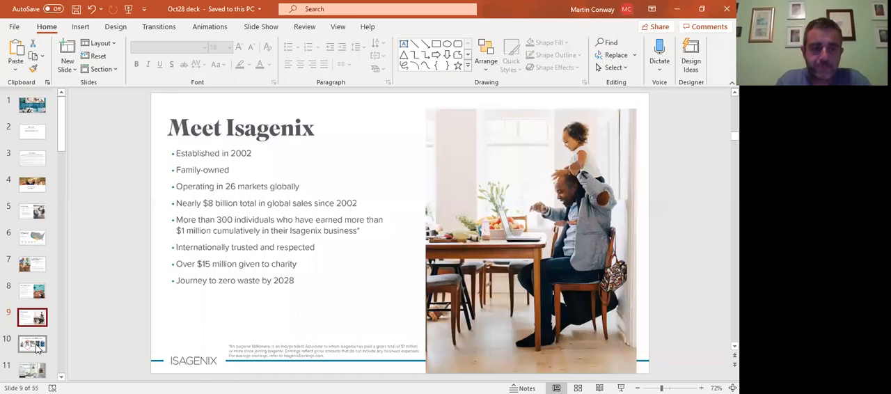
- Jump ahead to slide 12, 'Step 2: Upgrade to Associate', with the $29 fee
left_click(33, 341)
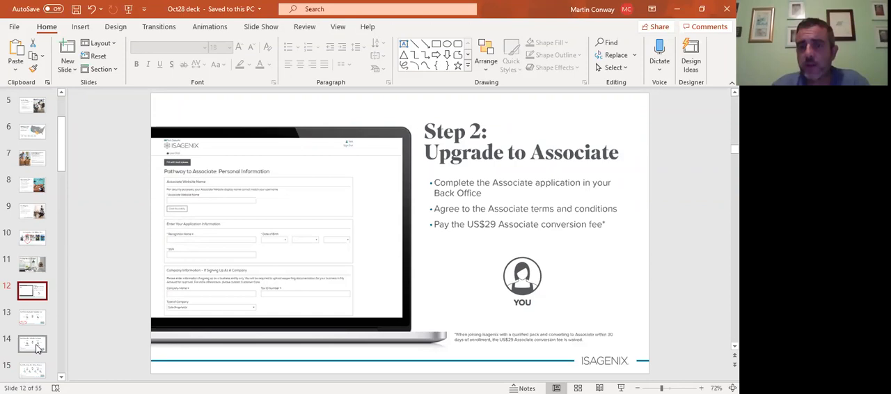
- Go to slide 13, 'Step 3: Begin Sharing the Products You Love'
left_click(29, 317)
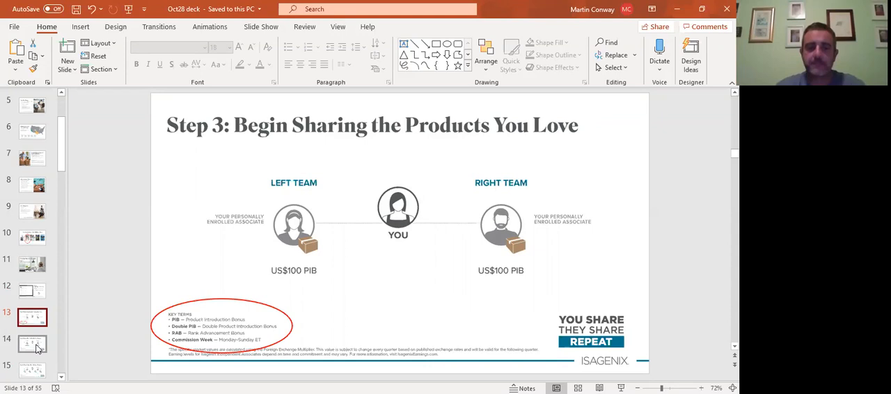
- Open slide 14, 'Step 4: Learn How To Double Your Income'
left_click(33, 341)
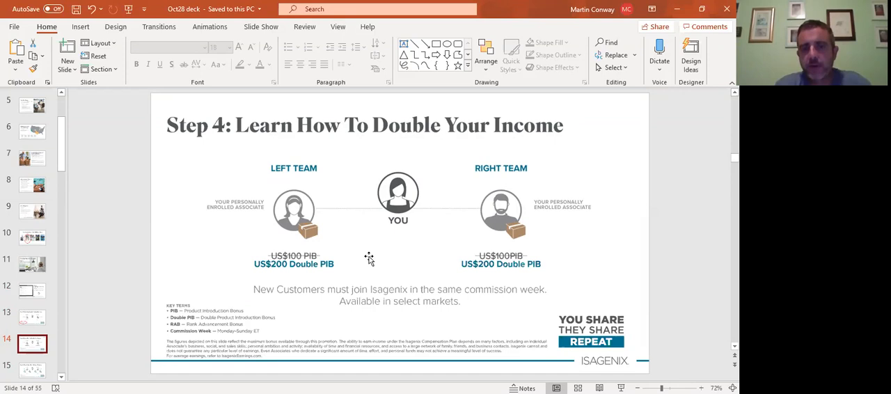
mouse_move(403, 242)
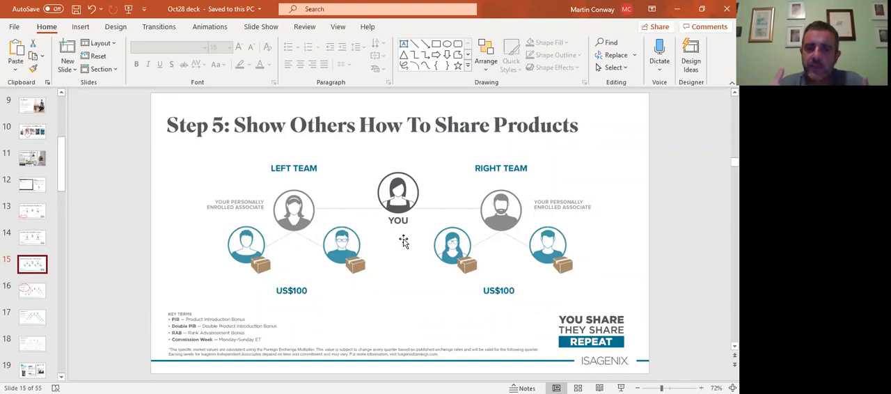
- Open slide 18, 'The Power of 2', covering two teams and cycle pay
left_click(31, 287)
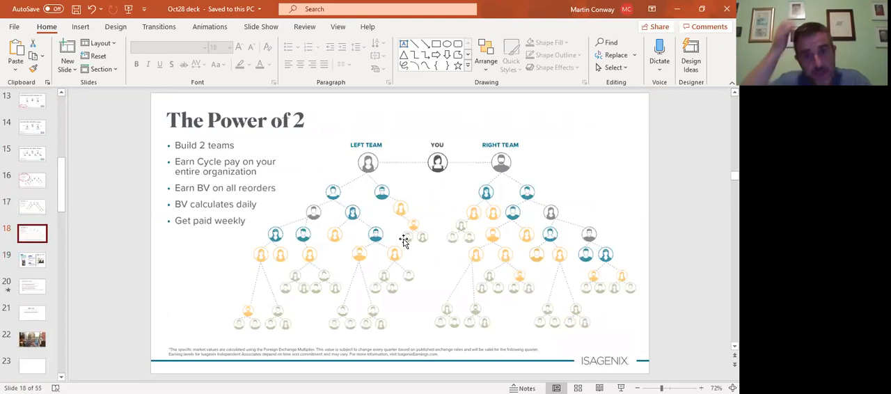
mouse_move(434, 193)
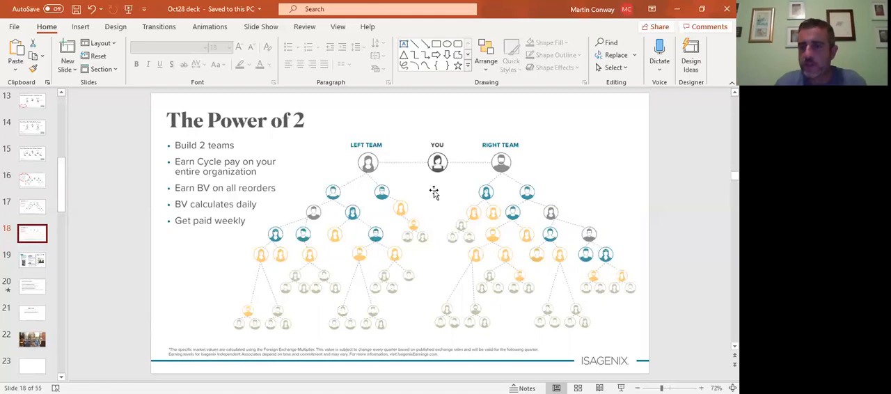
left_click(32, 258)
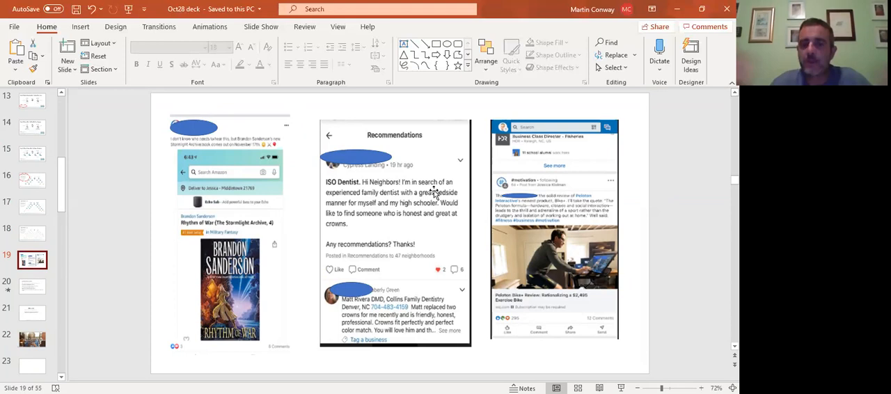
mouse_move(402, 186)
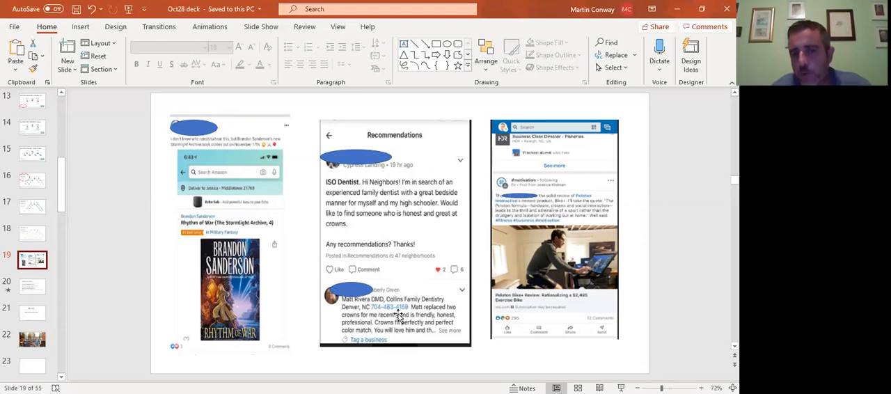
mouse_move(395, 229)
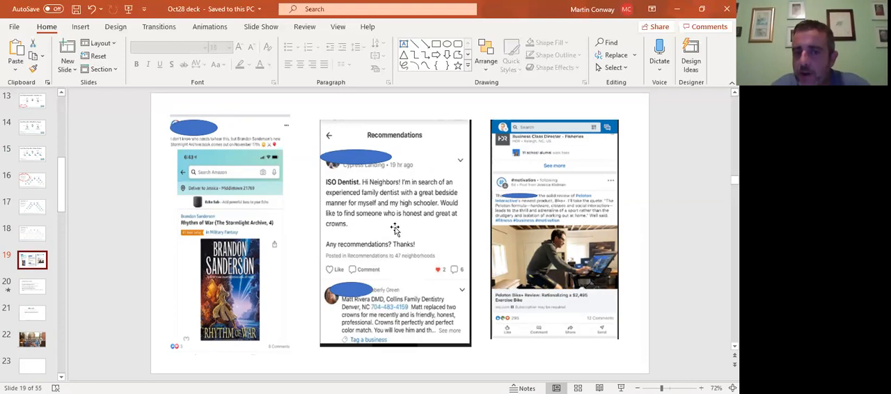
mouse_move(388, 260)
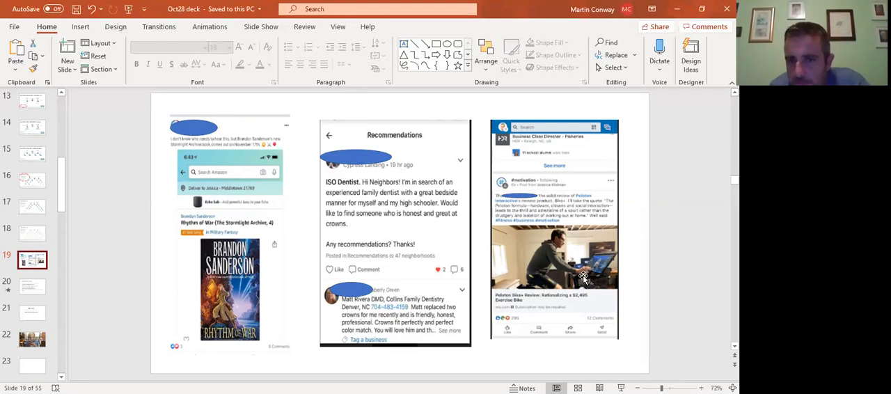
mouse_move(574, 296)
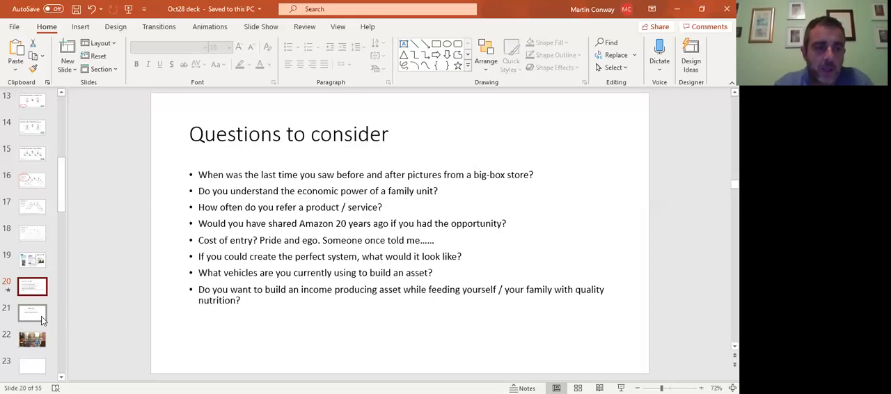
- Open slide 21, the second Objectives slide following 'Questions to consider'
left_click(32, 313)
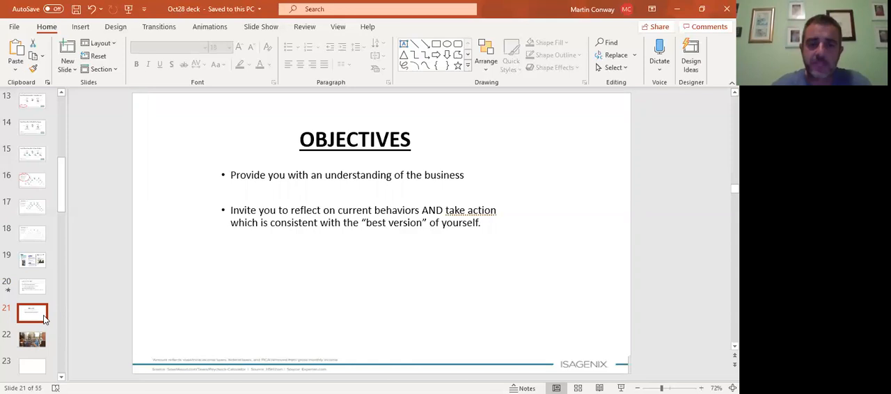
- Select the slide 22 thumbnail, the slide with the photo
left_click(35, 335)
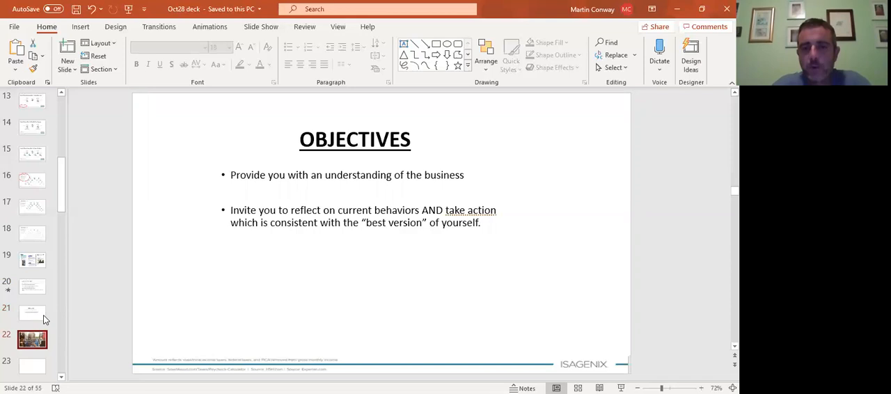